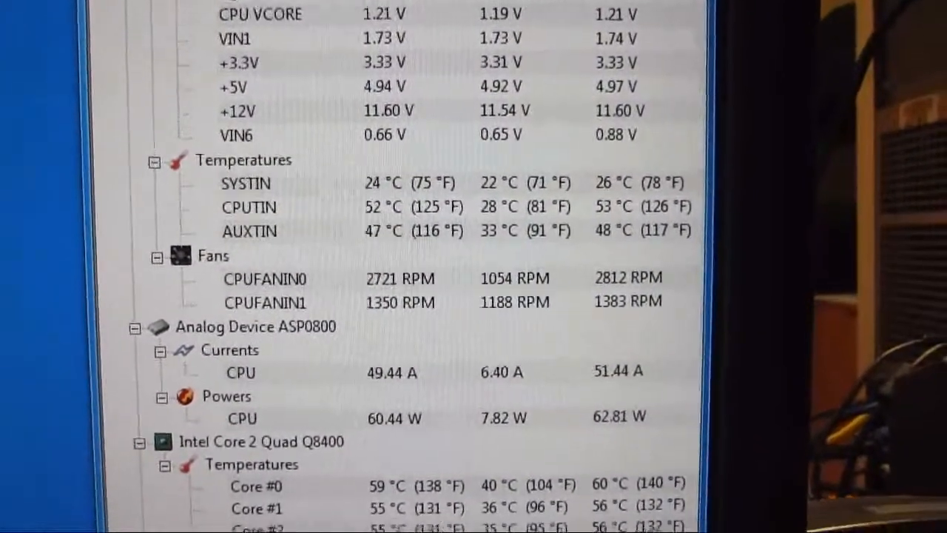
scroll("down", 3)
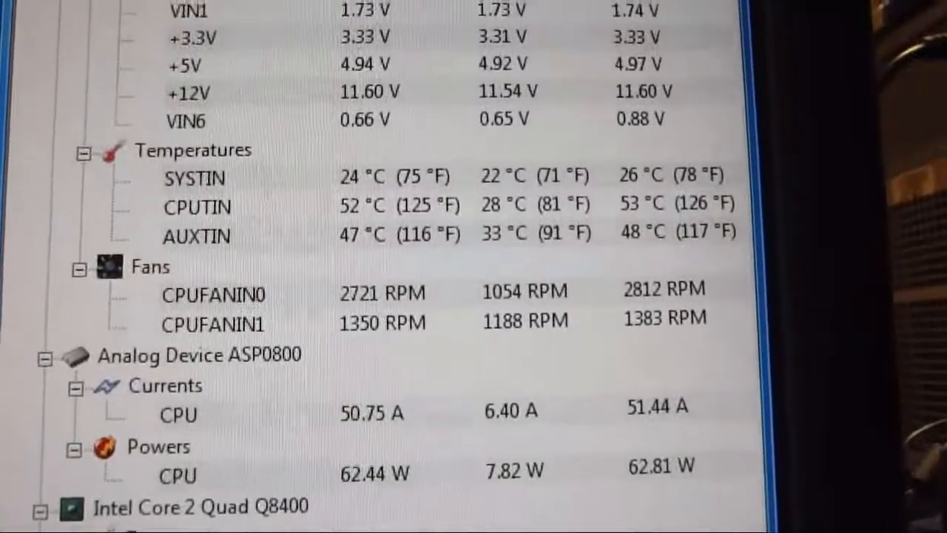
scroll("down", 3)
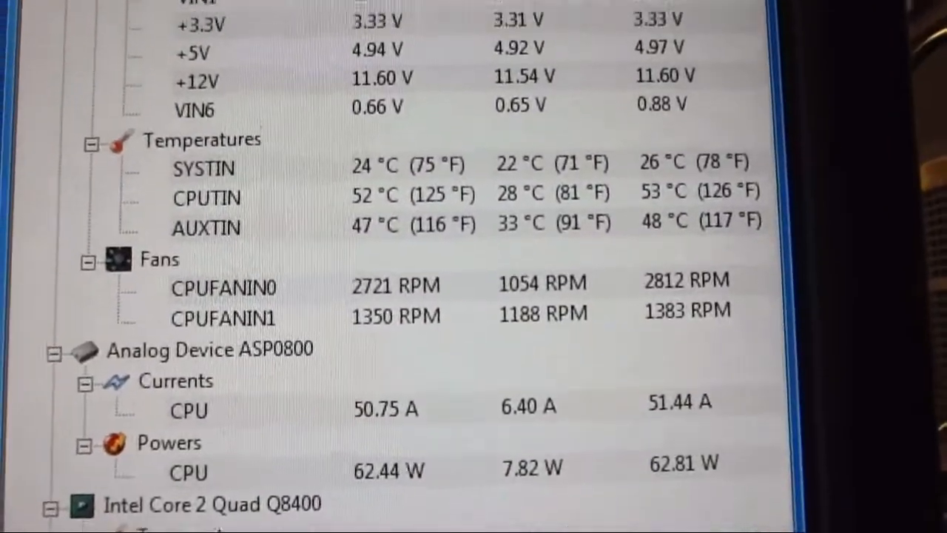
scroll("down", 3)
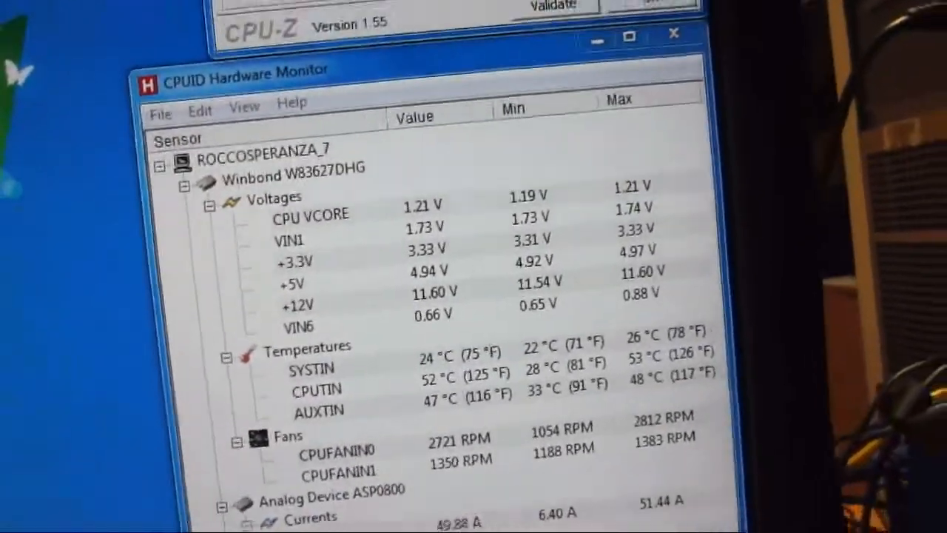
scroll("down", 3)
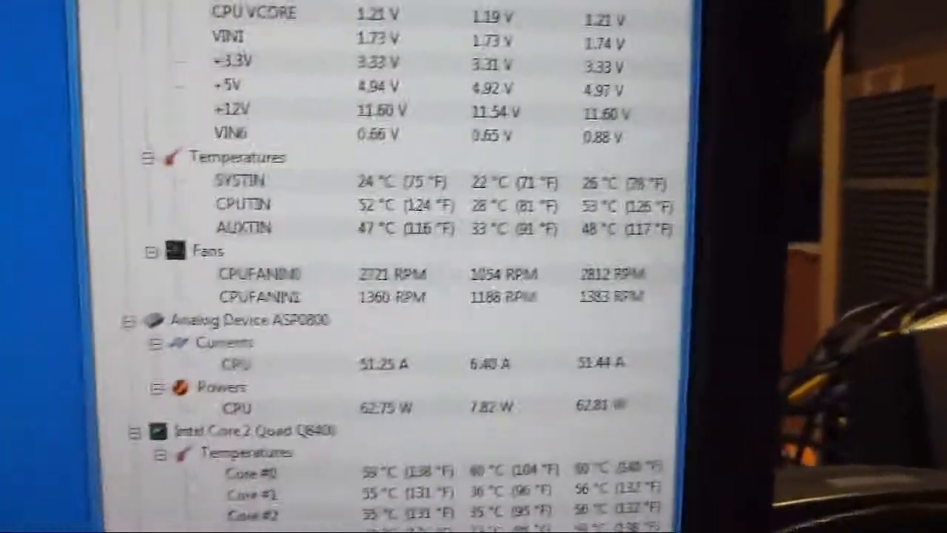